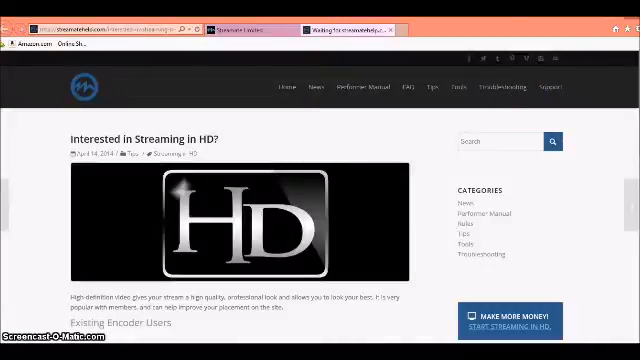
Scroll the streaming article down until the Windows and Mac encoder download links show
scroll(down, 3)
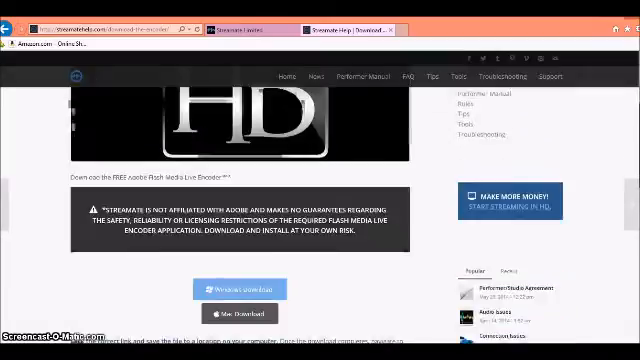
scroll(down, 3)
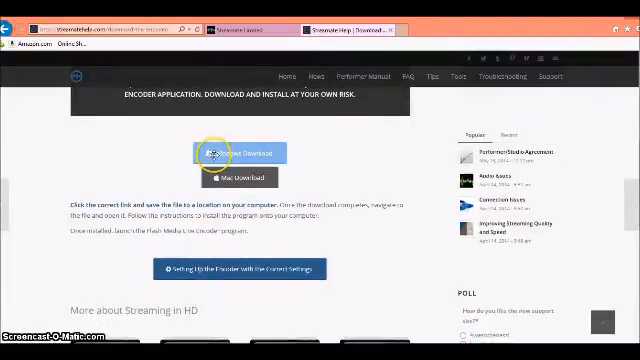
mouse_move(340, 184)
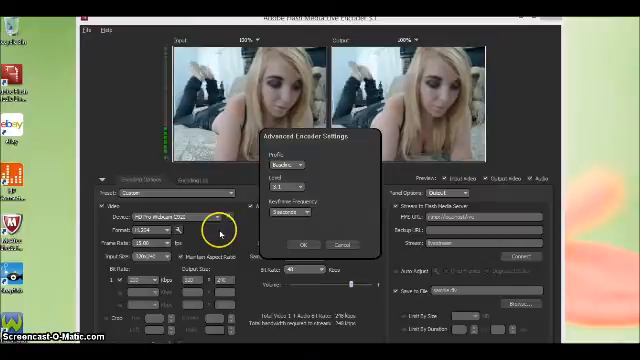
Set the encoding profile/level and keyframe frequency in Advanced Encoder Settings and confirm
click(284, 170)
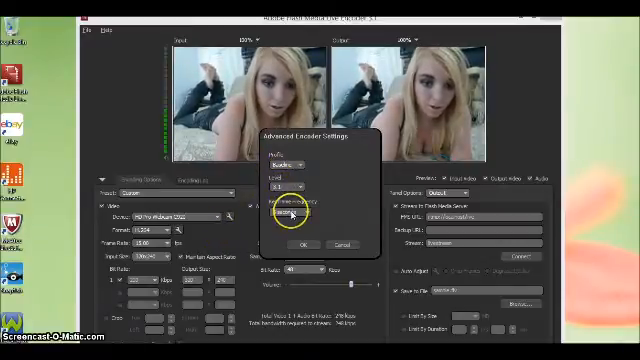
click(300, 212)
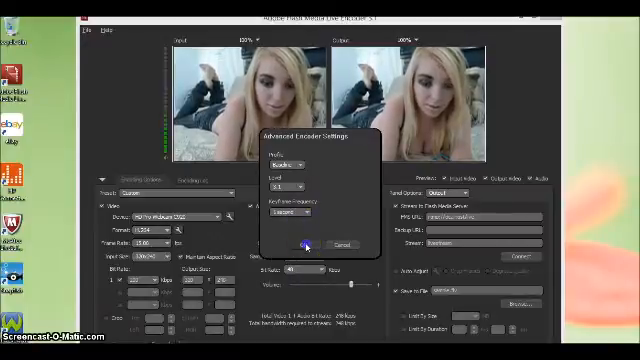
click(310, 244)
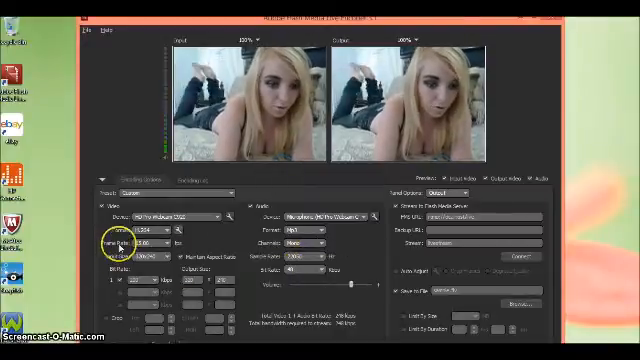
Adjust the webcam video frame rate and input size in the Video panel
click(140, 244)
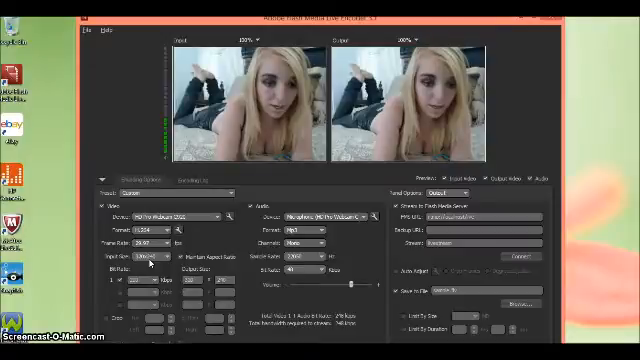
click(140, 264)
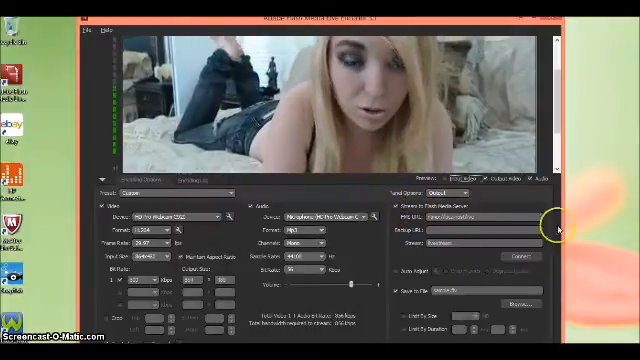
mouse_move(396, 272)
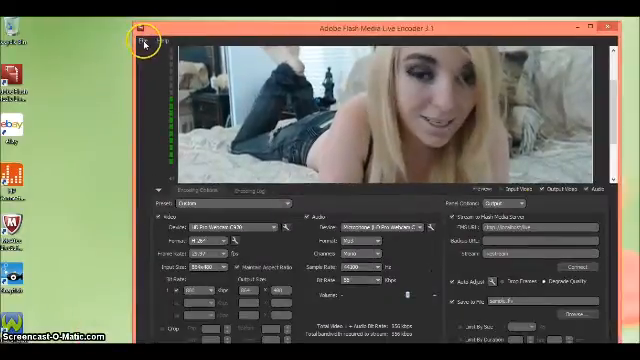
Save the current encoder configuration as a profile file via File > Save Profile
click(148, 44)
text(encoder)
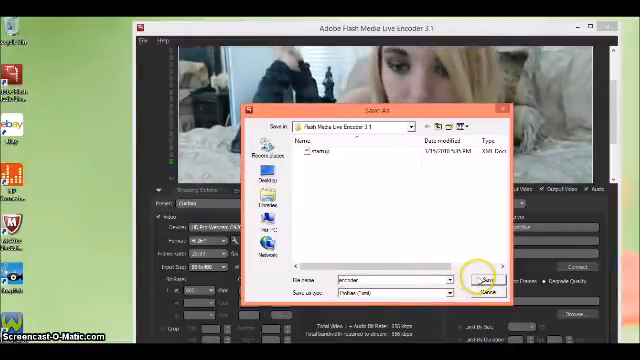
click(476, 276)
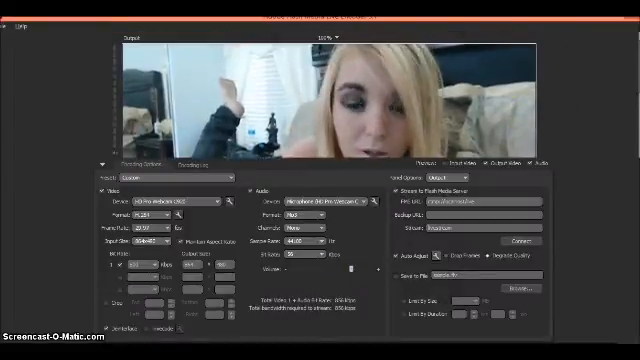
Shrink the webcam preview by choosing a smaller zoom percentage
click(320, 36)
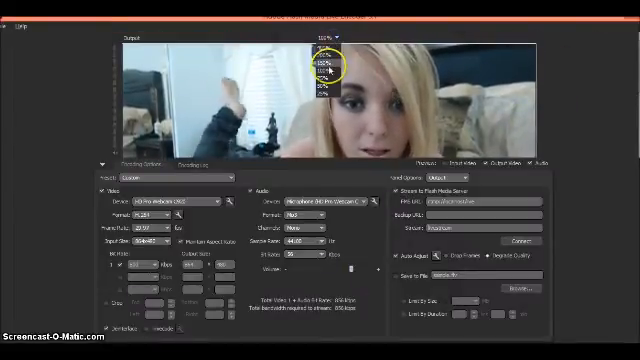
click(320, 94)
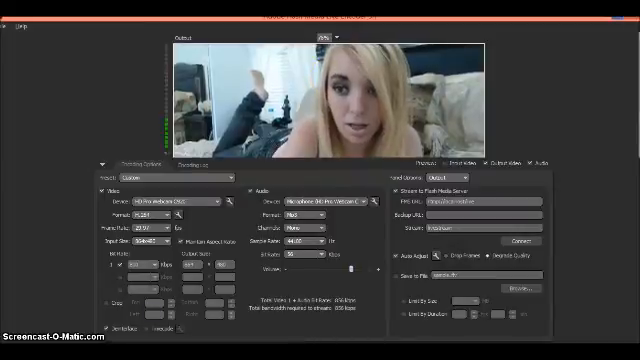